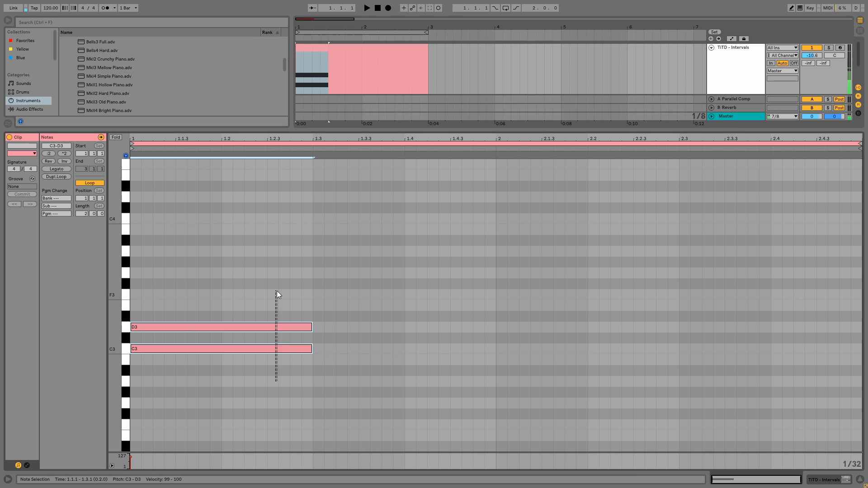
Move the upper note to D3, a major second above C3
drag(222, 327, 222, 317)
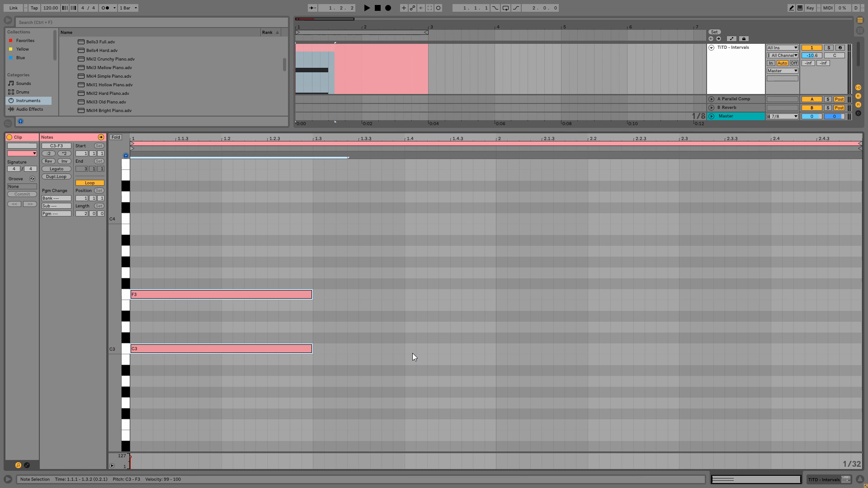
Move the upper note to F3 so C3 and F3 form a perfect fourth
drag(220, 294, 221, 283)
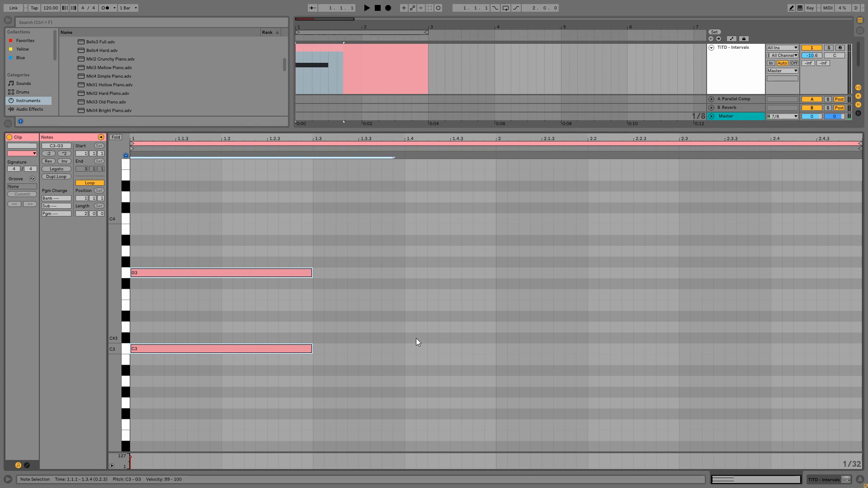
mouse_move(426, 348)
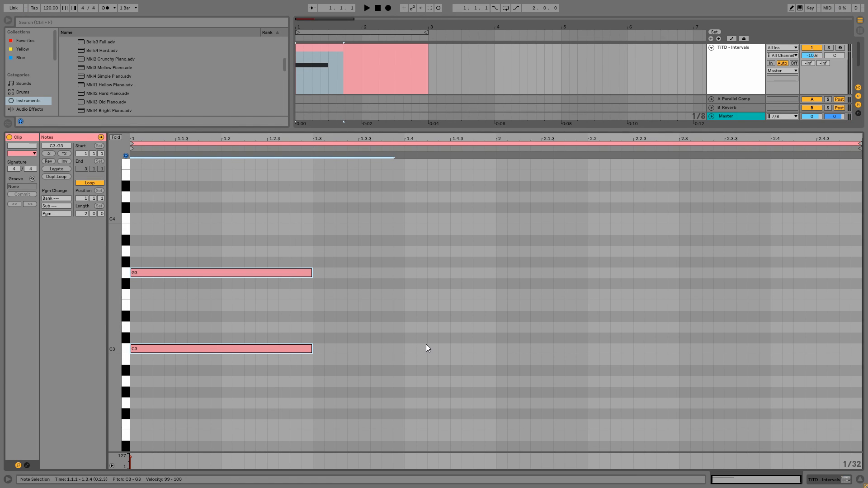
mouse_move(350, 354)
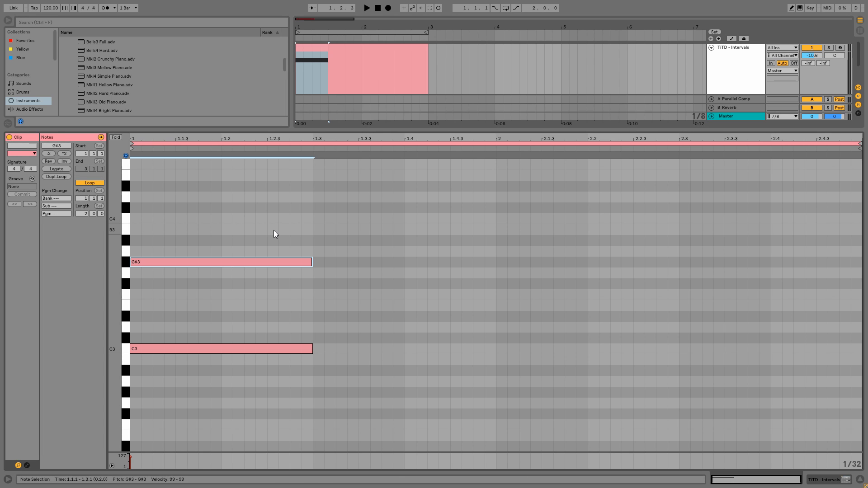
mouse_move(292, 239)
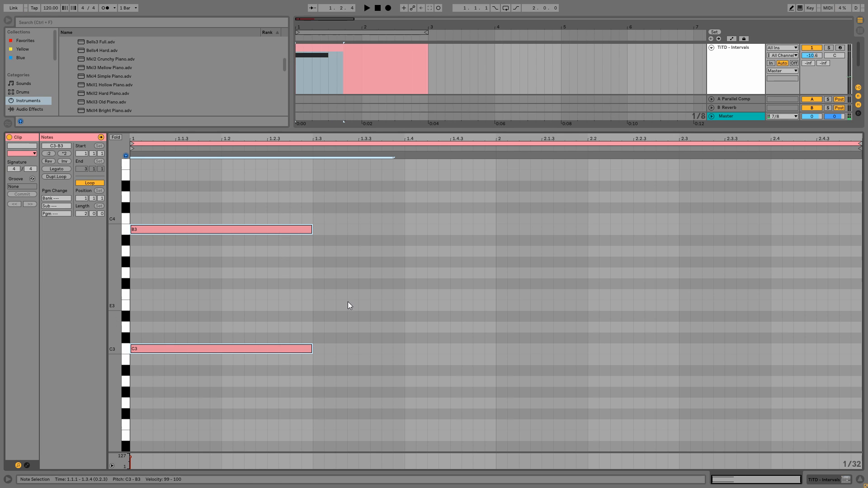
drag(222, 229, 221, 218)
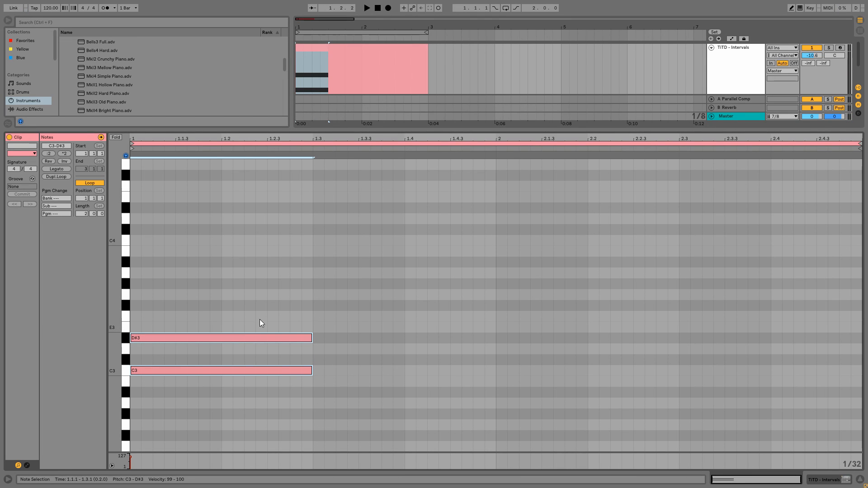
Add a note above D#3 at the same start to extend the C minor stack
click(222, 294)
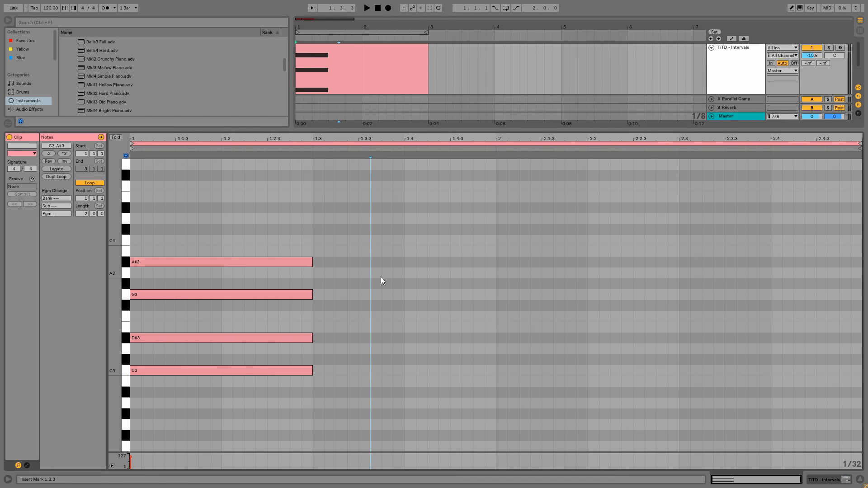
Delete A#3, leaving the C3–D#3–G3 minor triad
click(219, 261)
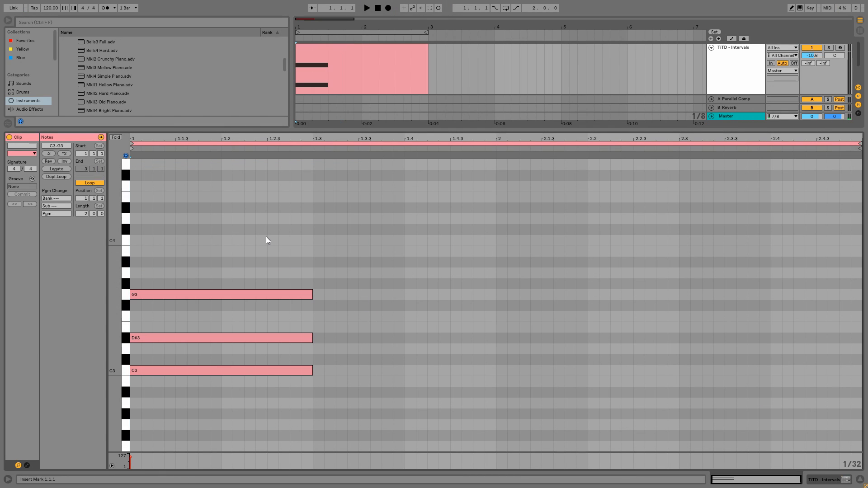
mouse_move(311, 333)
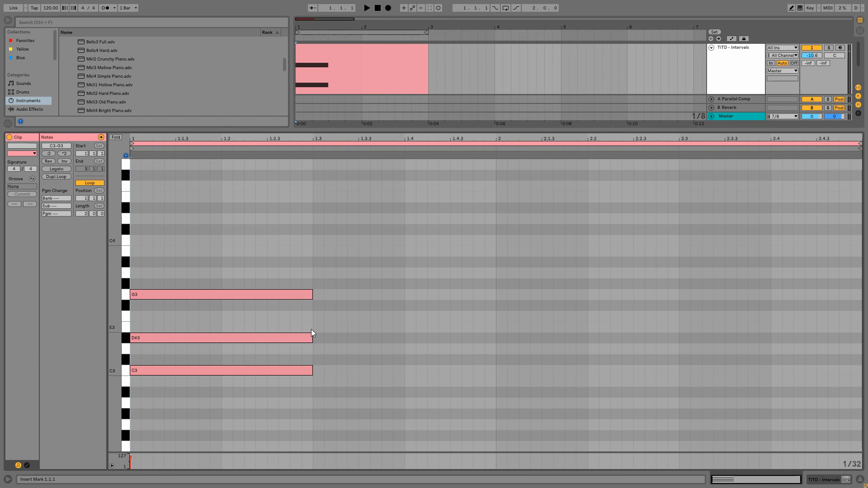